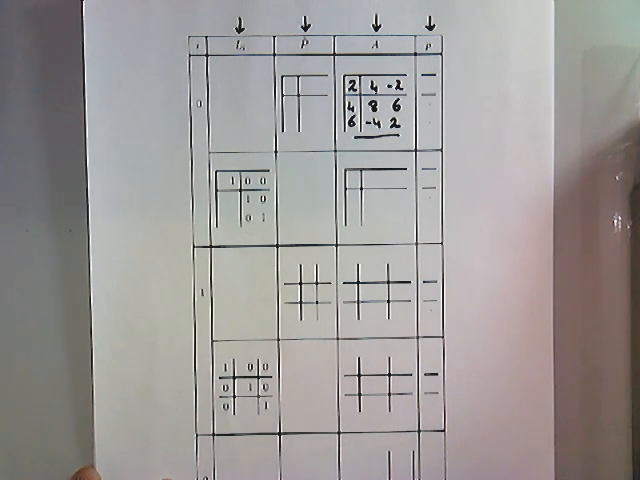
mouse_move(420, 180)
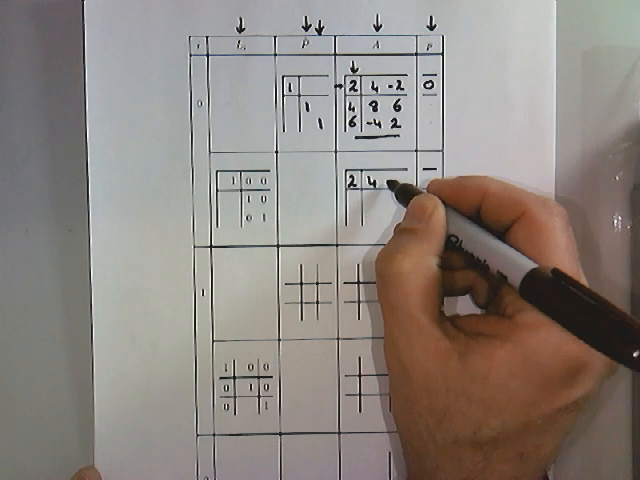
text(-2)
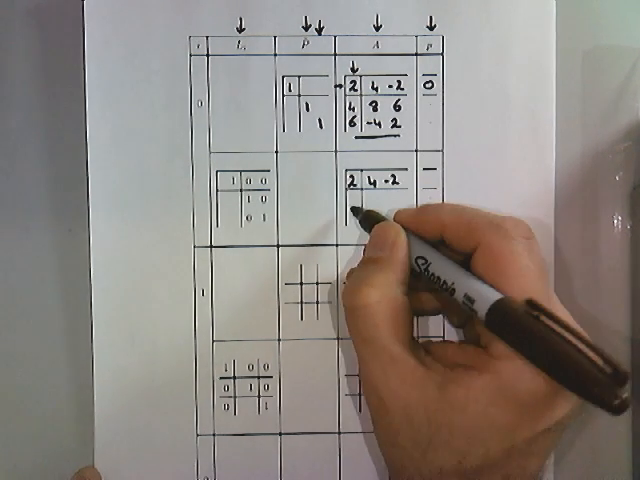
text(4)
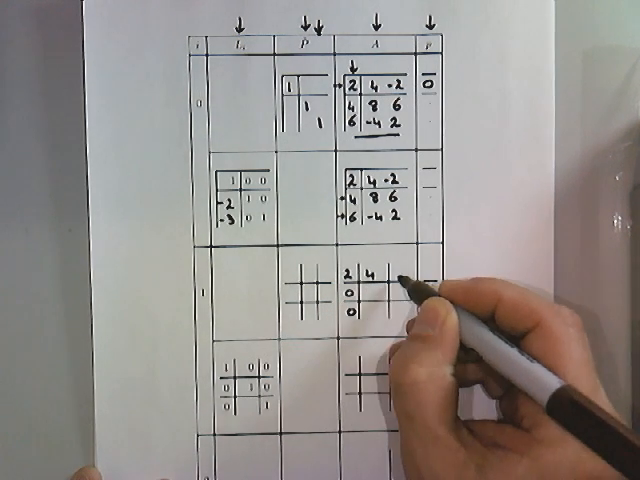
text(-2)
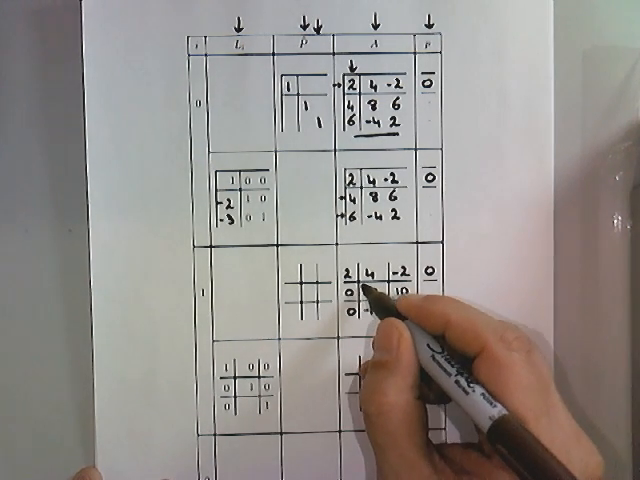
text(-16)
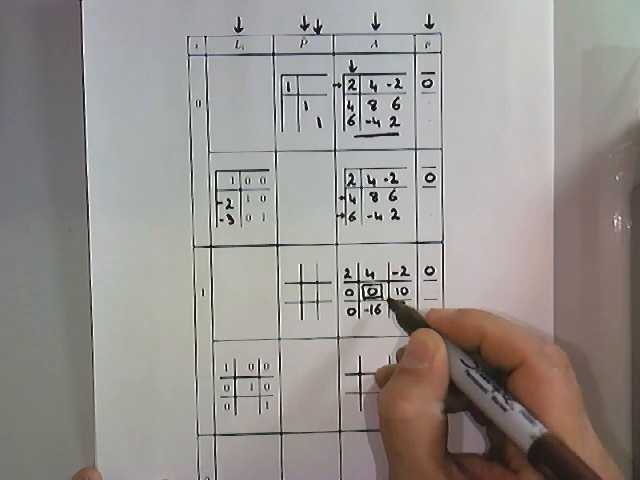
text(8)
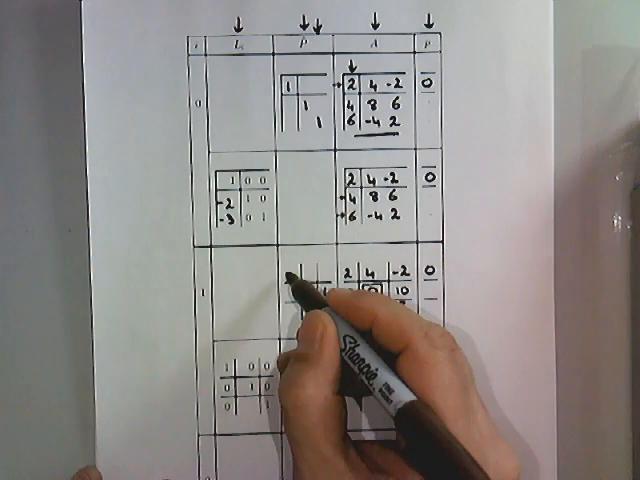
text(1 0 0)
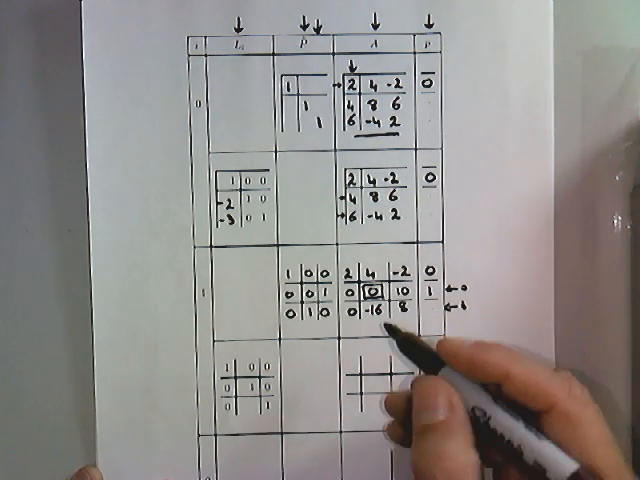
text(2)
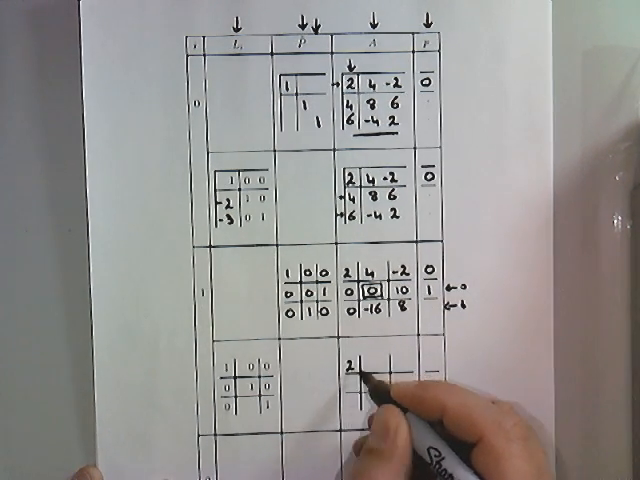
text(4 -2)
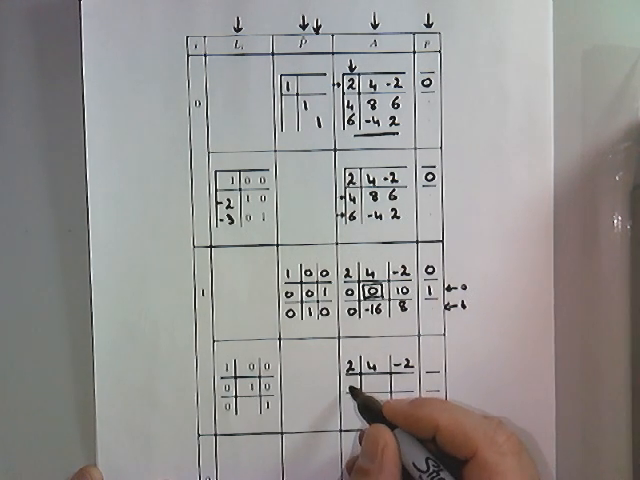
text(0)
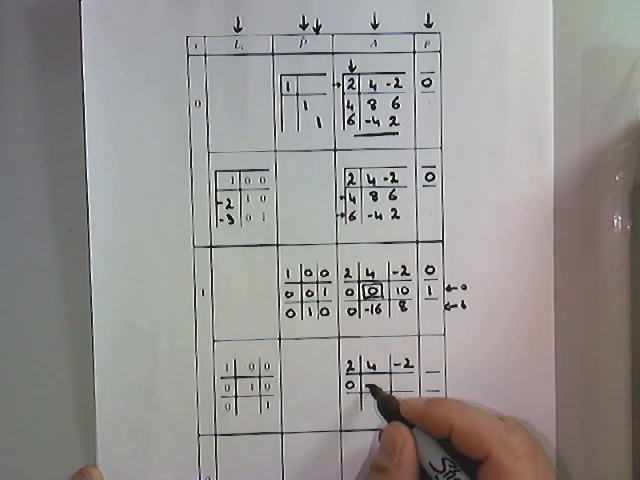
text(-16 8)
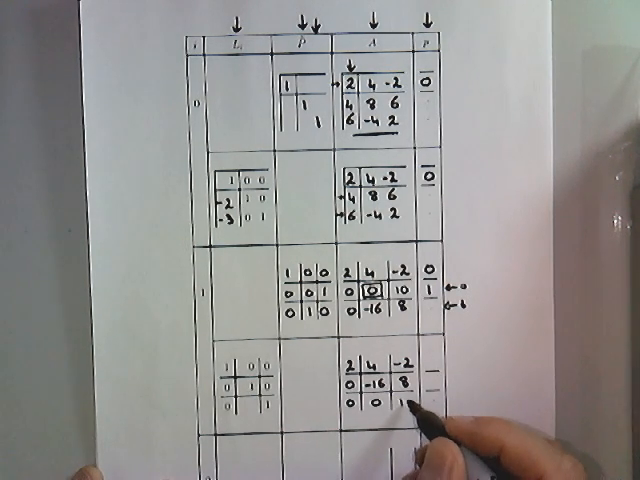
text(10)
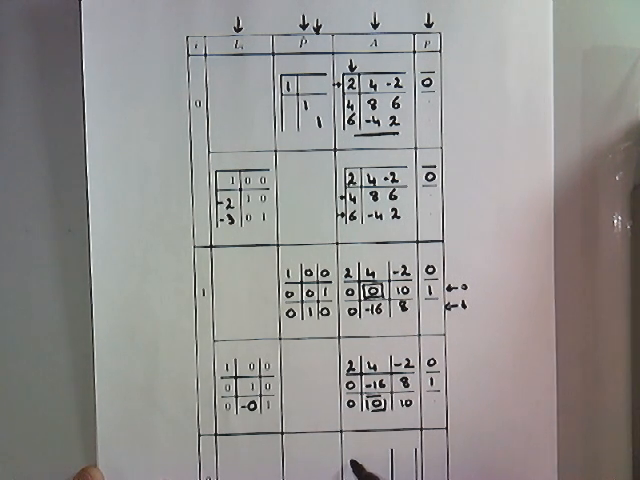
text(2 4)
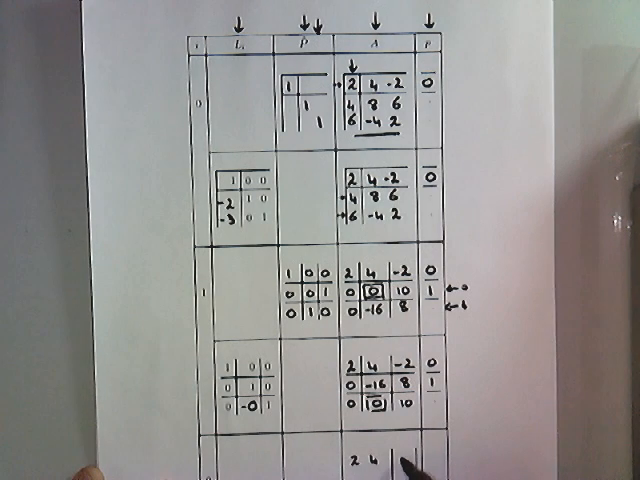